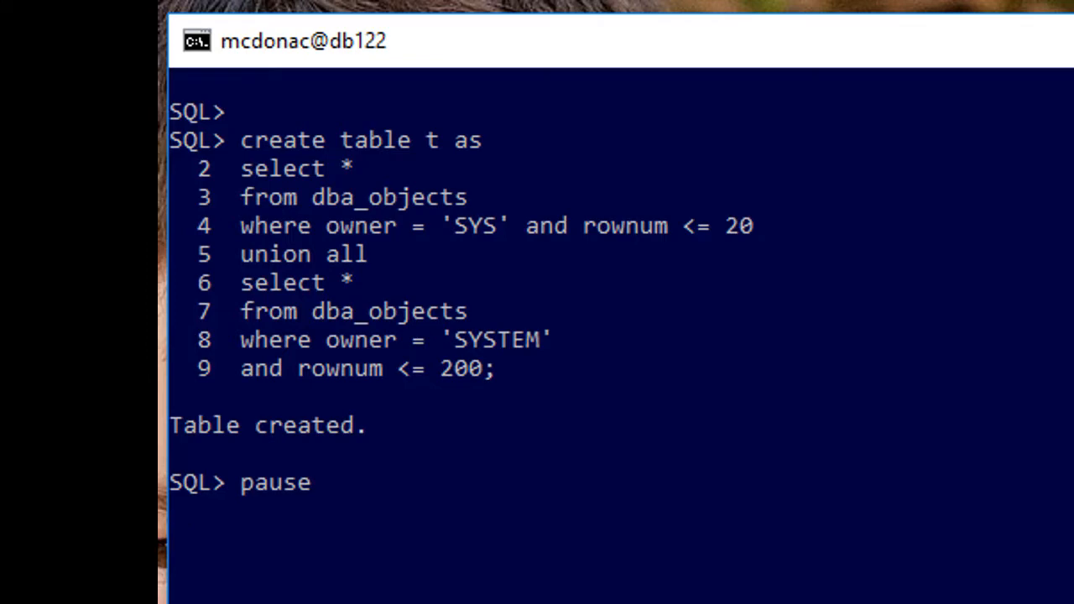
Select the user_tab_cols query text for table T to show its 26 column statistics rows
{"action": "left_click_drag", "start_coordinate": [218, 151], "coordinate": [806, 255]}
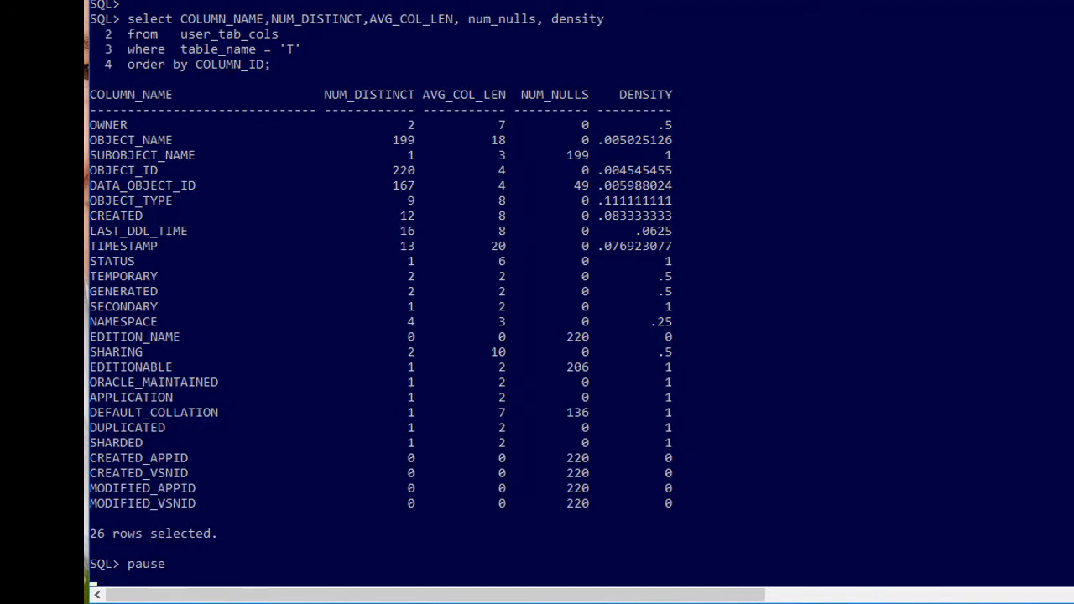
Run INSERT INTO t SELECT * FROM dba_objects to add 78329-row copies and review the commit output
{"action": "type", "text": "insert into t  select * from dba_objects;"}
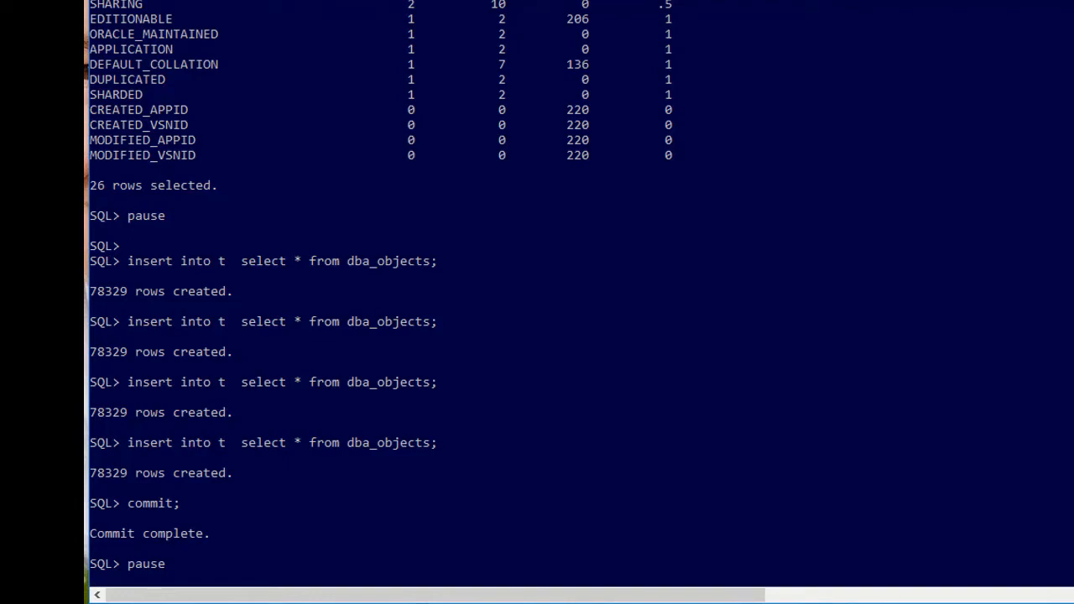
{"action": "scroll", "scroll_direction": "down", "scroll_amount": 3}
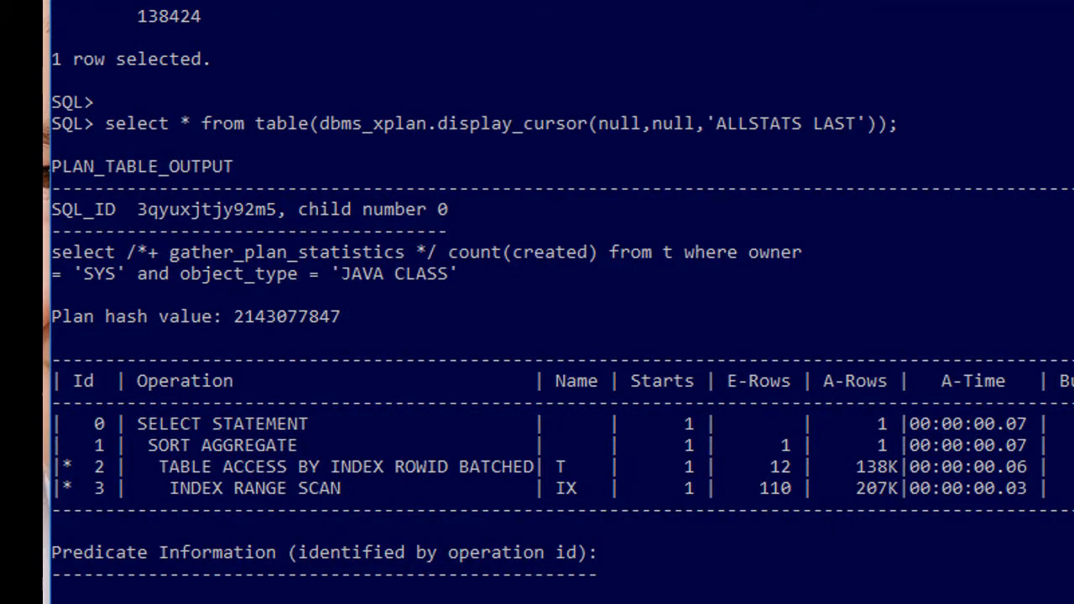
Highlight the ALLSTATS LAST plan rows where 12 estimated rows miss the 138K actual on T
{"action": "left_click_drag", "start_coordinate": [697, 311], "coordinate": [826, 534]}
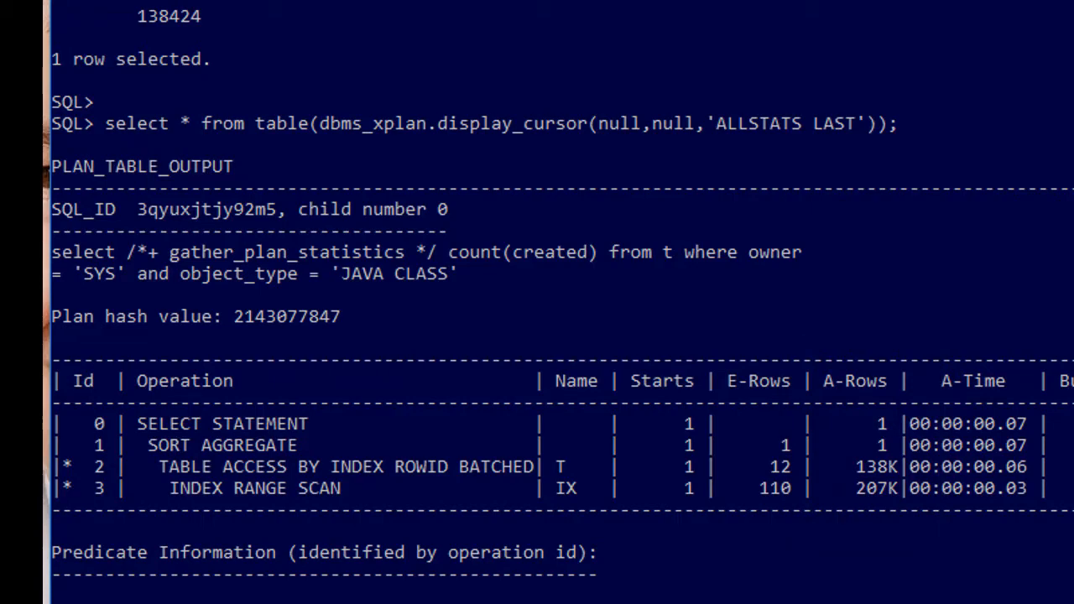
{"action": "scroll", "scroll_direction": "down", "scroll_amount": 3}
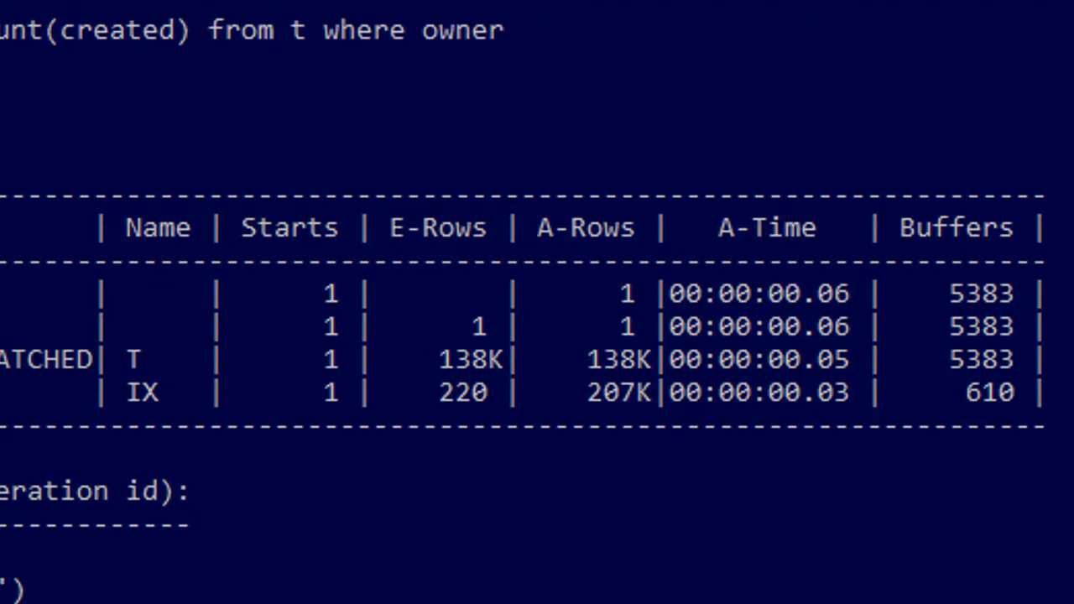
Review the rerun plan where estimated rows on T now match the 138K actual rows
{"action": "scroll", "scroll_direction": "down", "scroll_amount": 3}
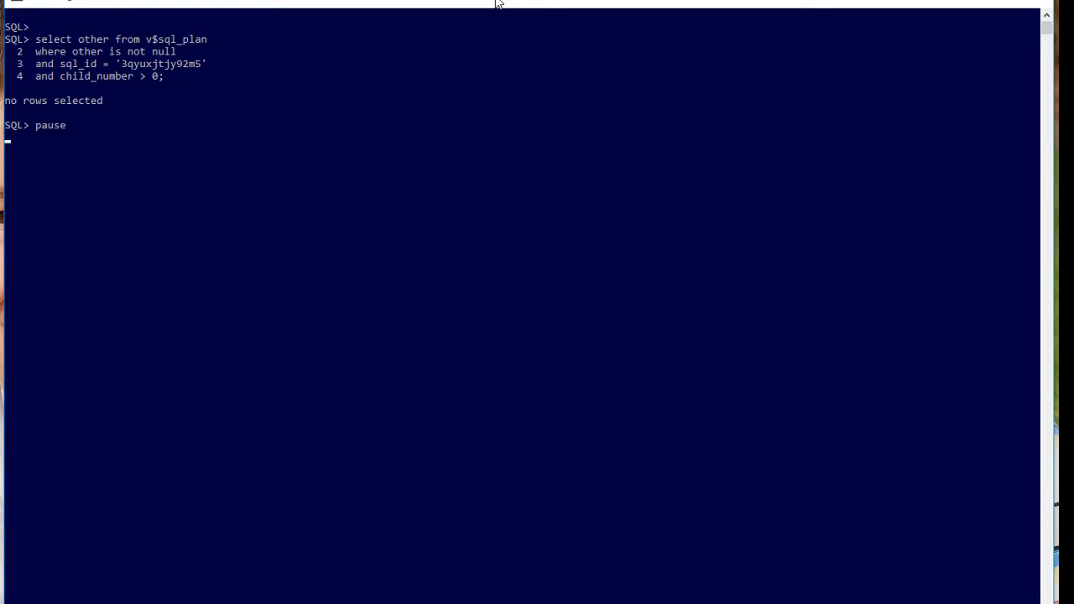
Continue the script to query v$sql_plan OTHER data for sql_id 3qyuxjtjy92m5 child cursors above zero
{"action": "key", "text": "enter"}
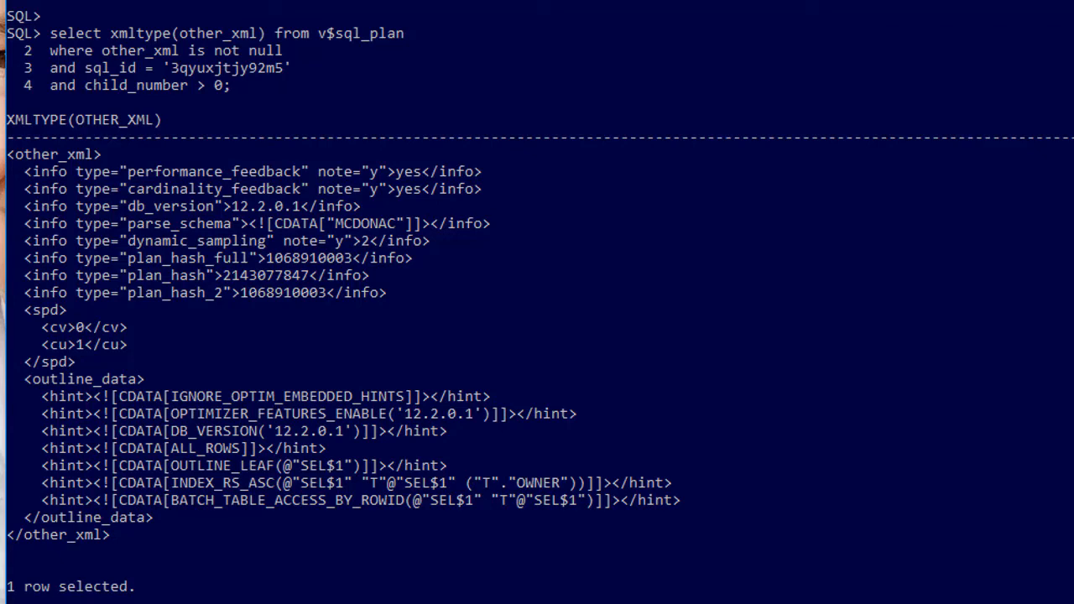
Scroll the 'all +metrics' plan output past 143K estimated rows to query block aliases and predicates
{"action": "scroll", "scroll_direction": "down", "scroll_amount": 3}
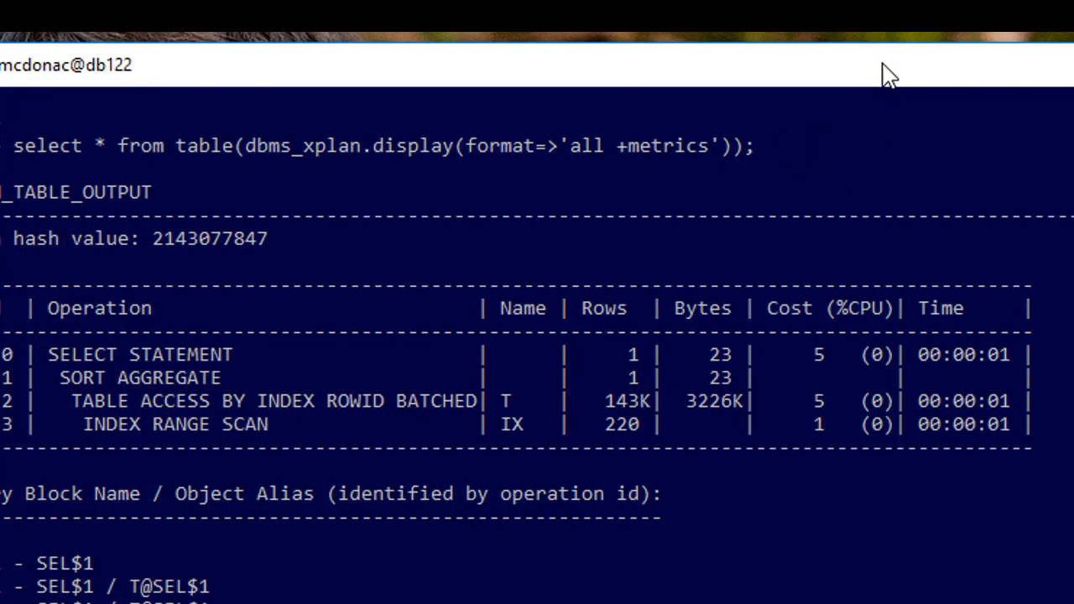
{"action": "scroll", "scroll_direction": "down", "scroll_amount": 3}
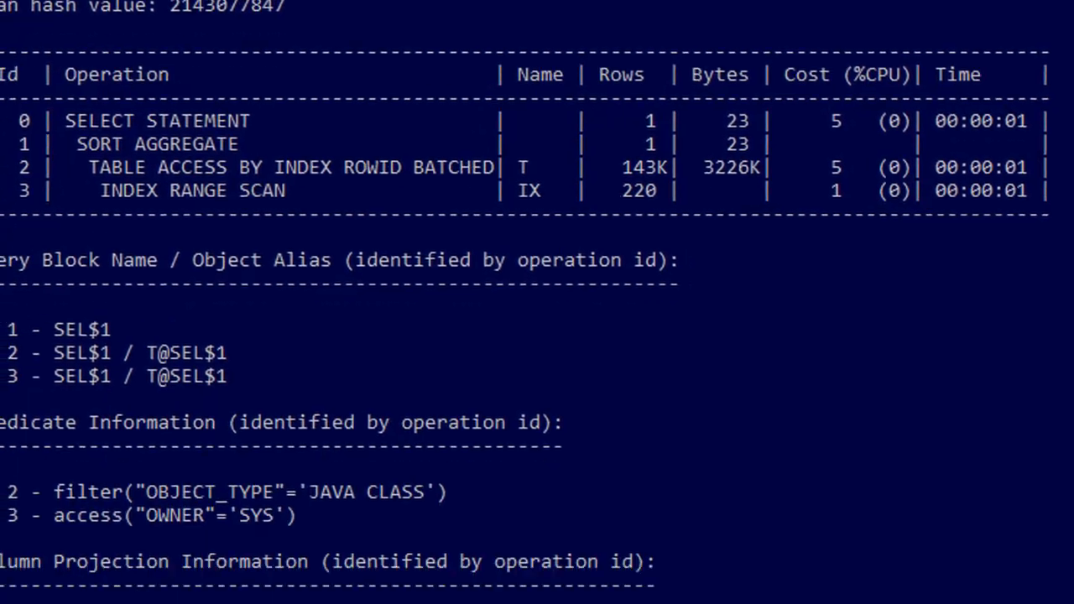